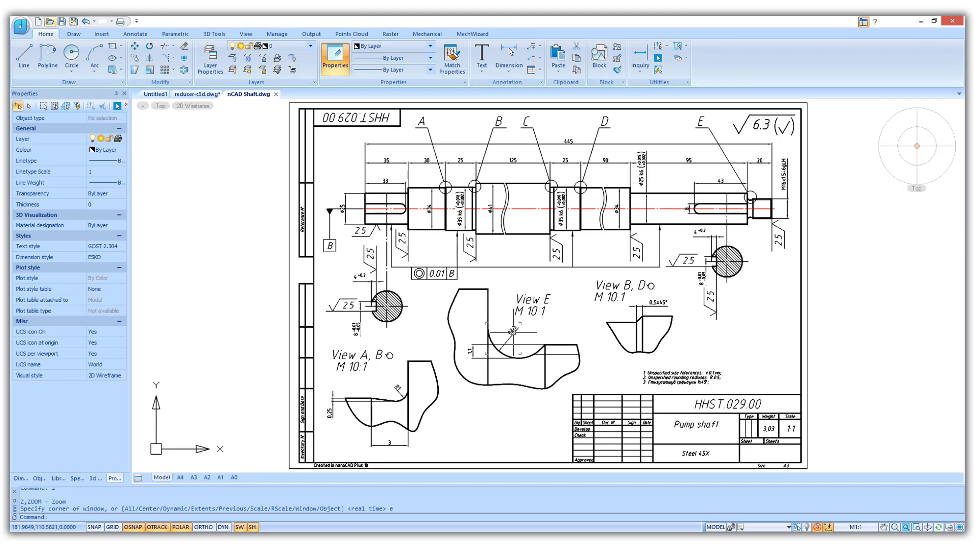
Move past the bevel gear analysis to the ellipse drawing and show the dimension types.
left_click(197, 93)
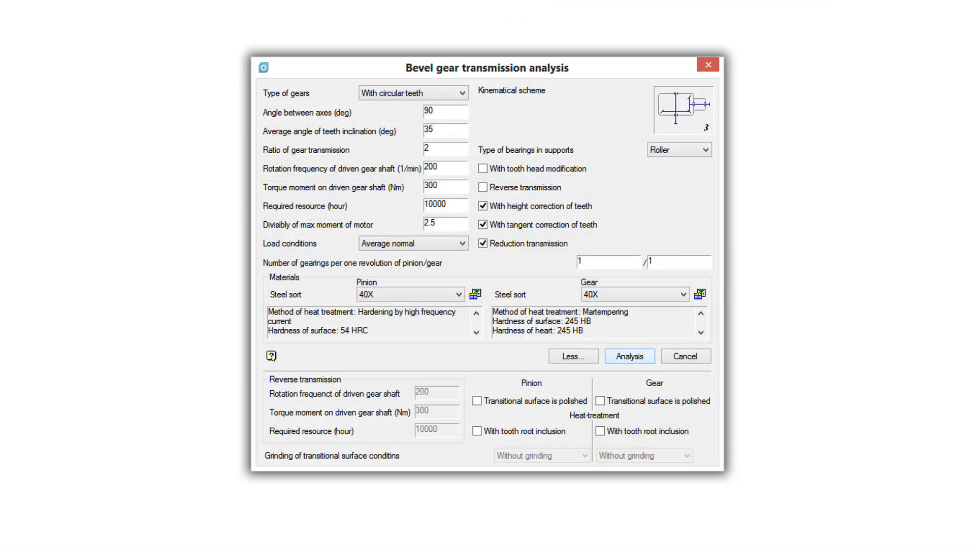
left_click(629, 357)
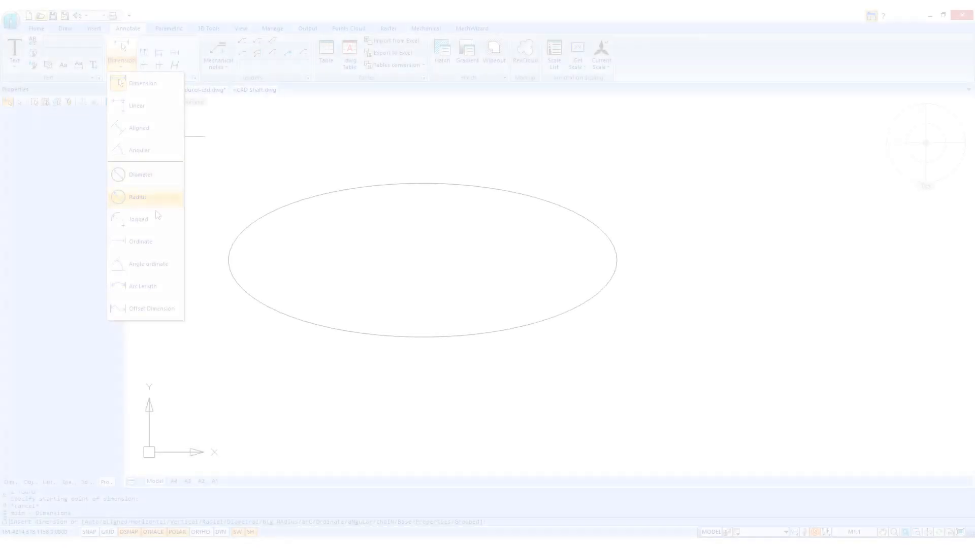
Start a Radius dimension on the ellipse.
left_click(138, 197)
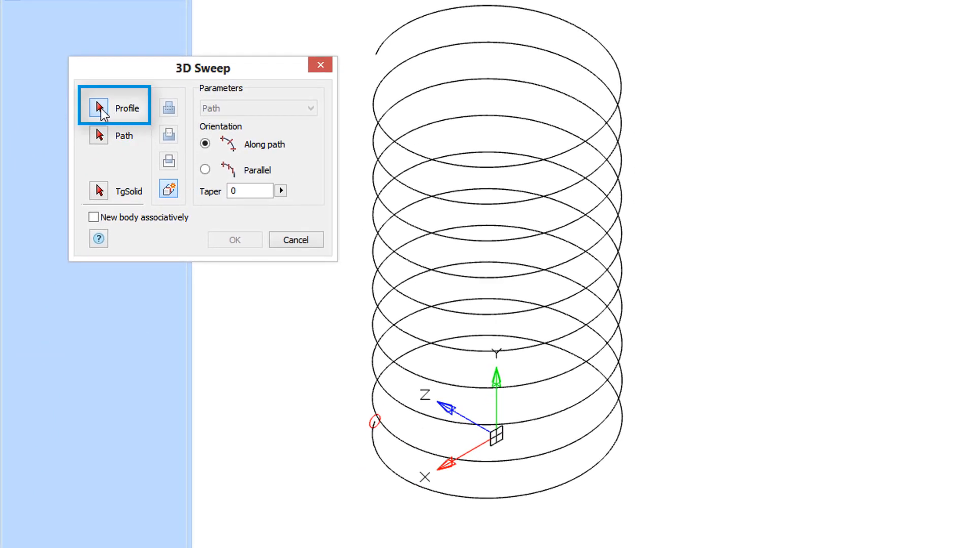
Sweep the small circle along the helix to build the solid coil spring.
left_click(376, 436)
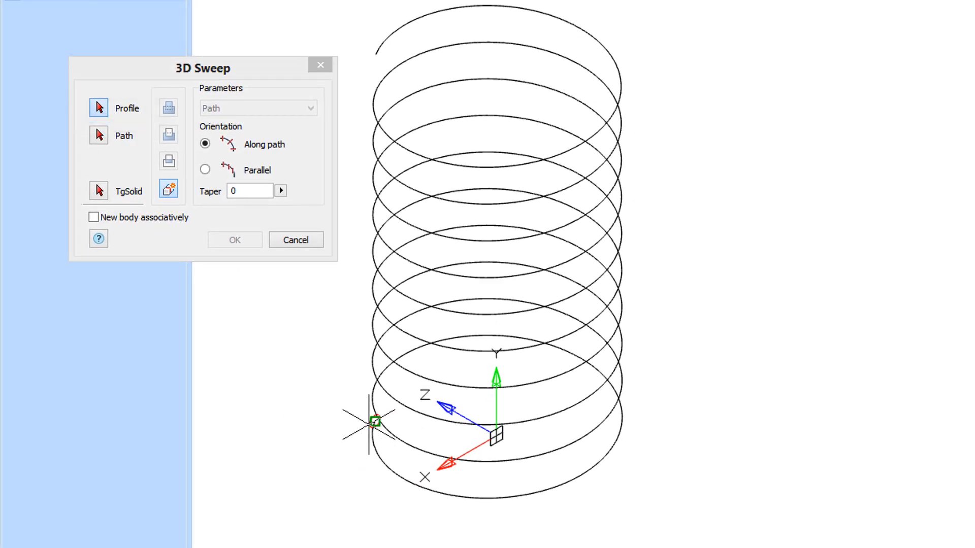
left_click(115, 136)
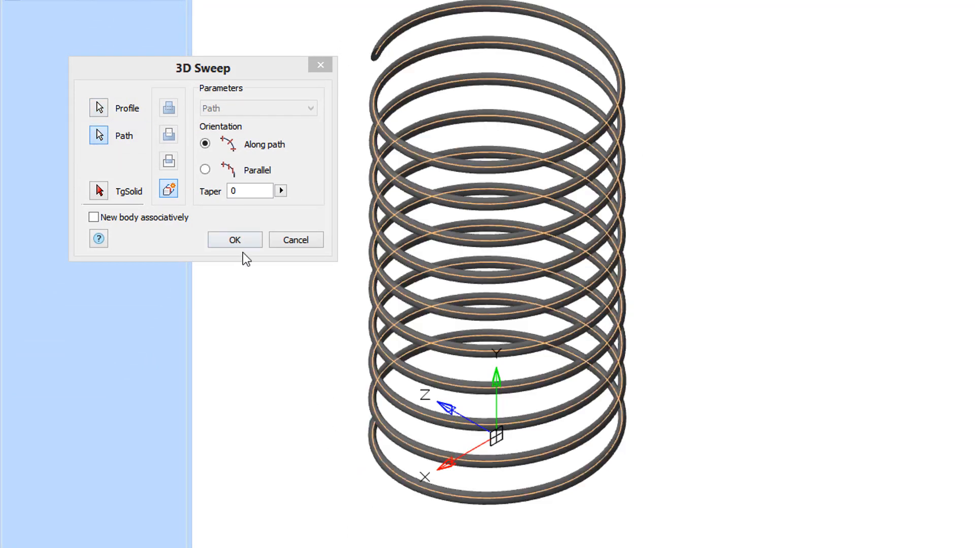
left_click(234, 239)
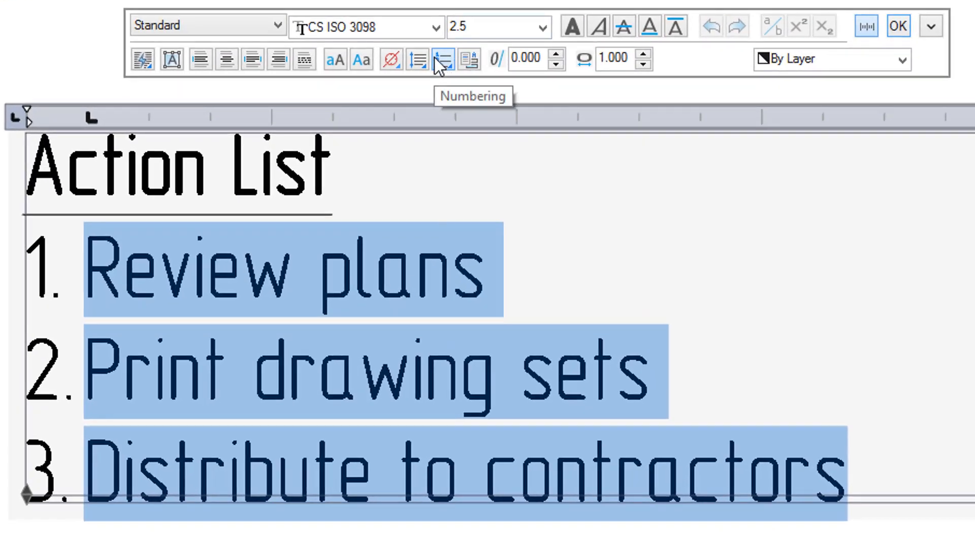
Number the three Action List lines 1, 2, 3 with the Numbering format.
left_click(442, 58)
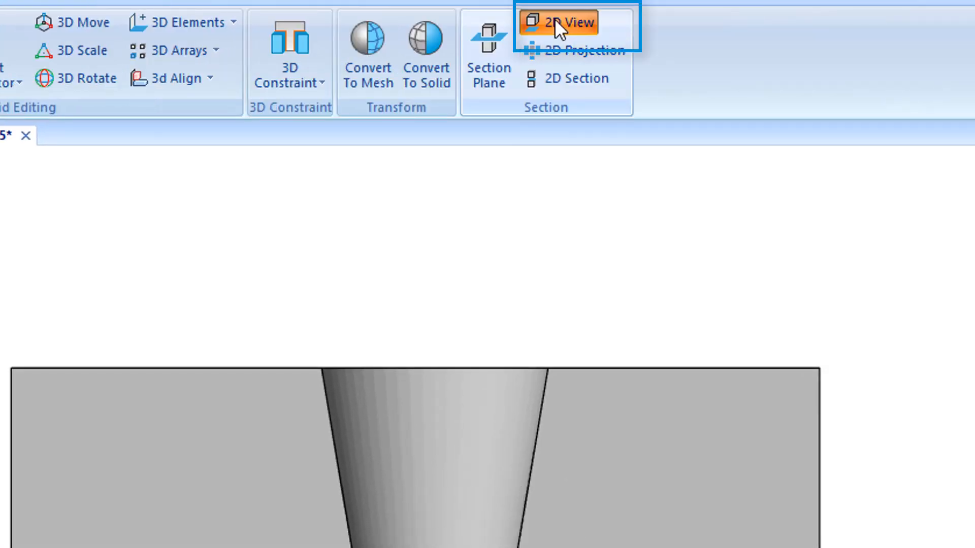
Lay out 2D projections of the tapered-hole block with a circular detail view A.
left_click(567, 21)
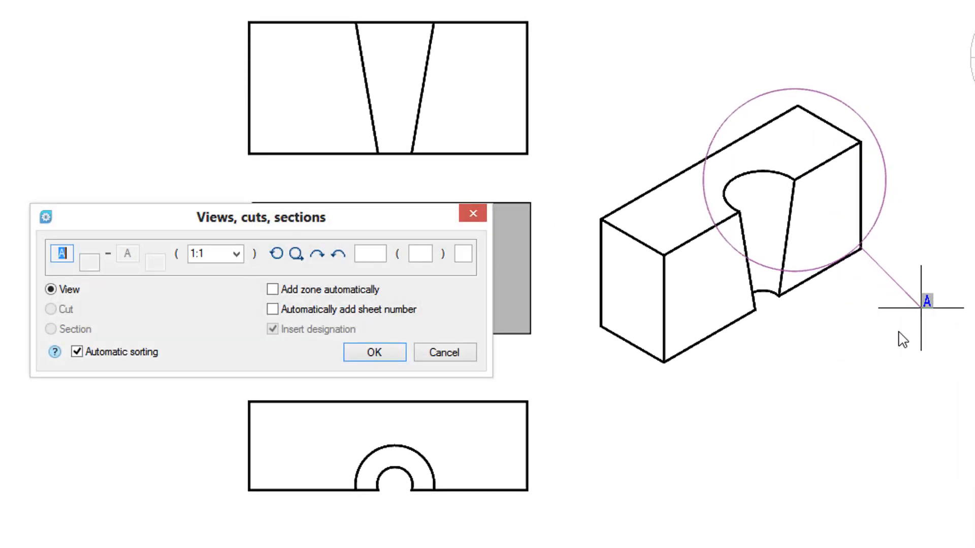
left_click(236, 254)
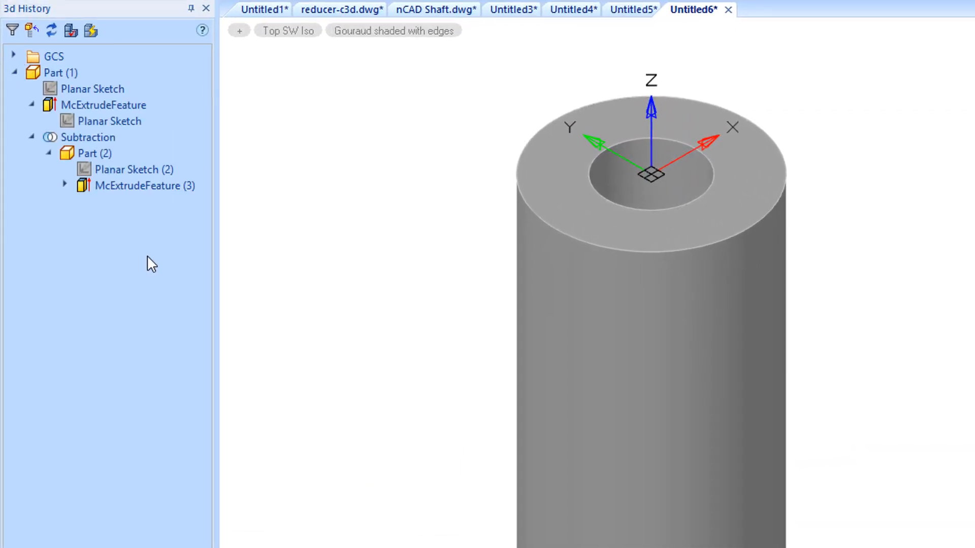
Add an M150x8 thread on the cylinder's outer face with depth 150 instead of full length.
left_click(102, 104)
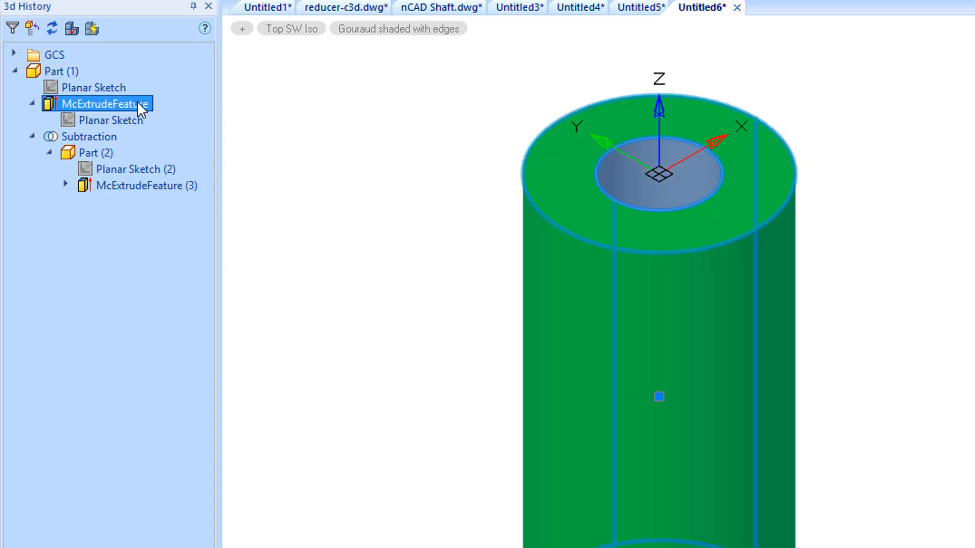
left_click(144, 185)
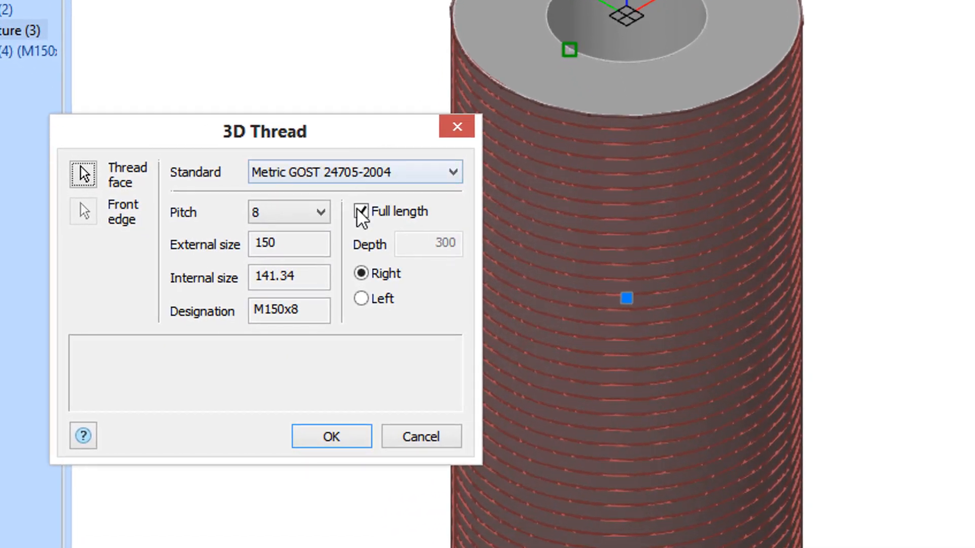
left_click(360, 211)
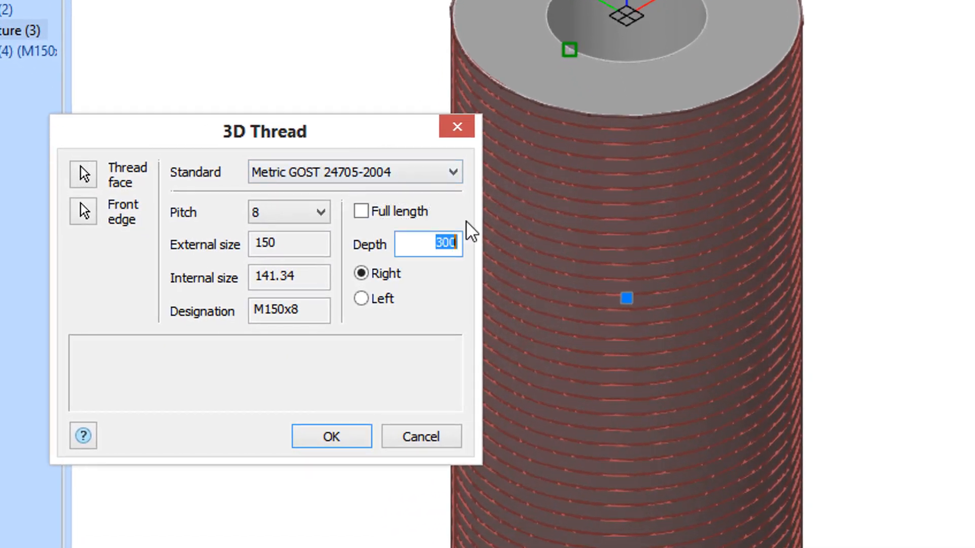
type("150")
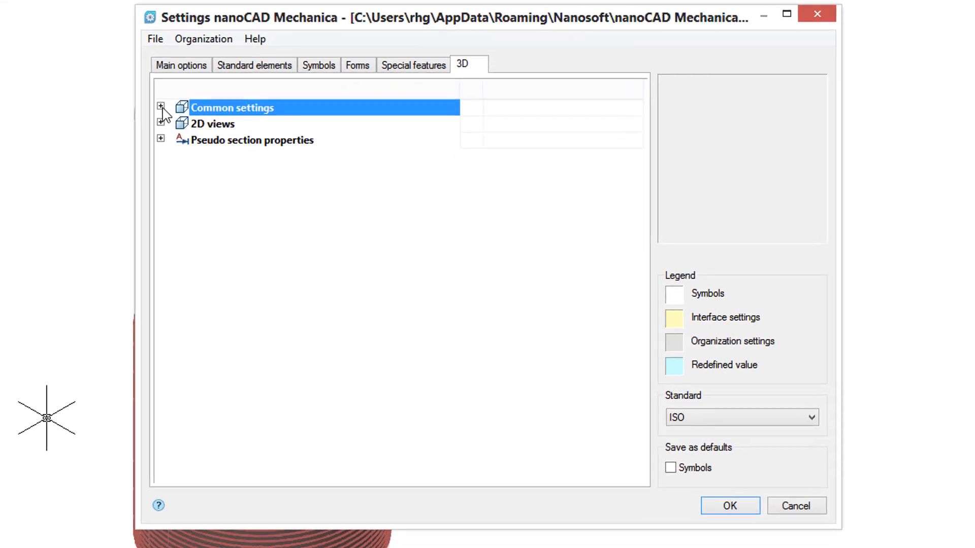
Set the thread helix and face colours to turquoise in Common 3D settings.
left_click(161, 108)
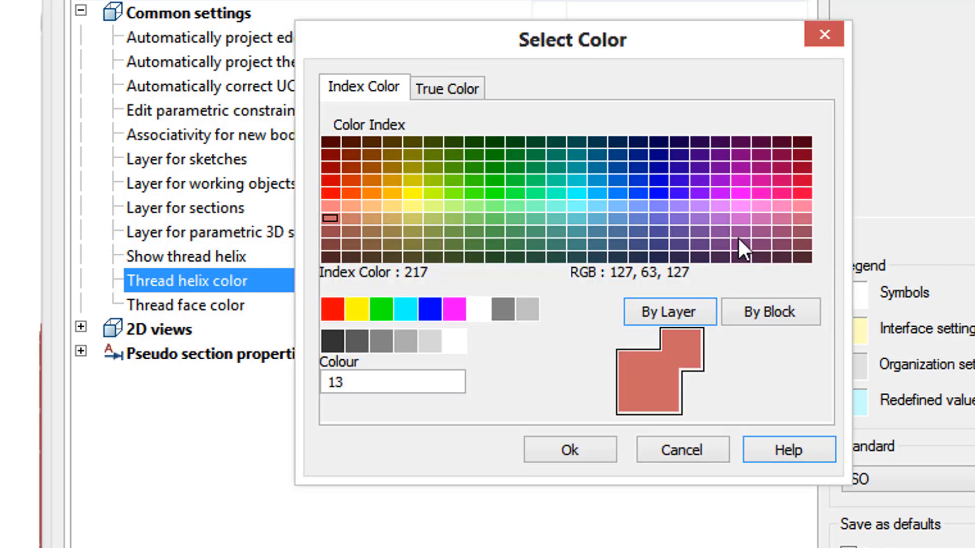
left_click(571, 448)
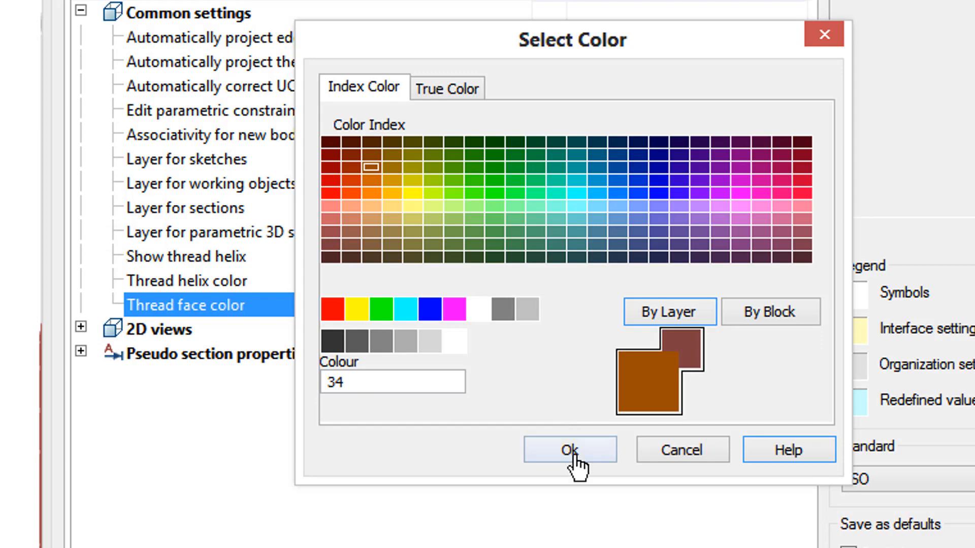
left_click(568, 449)
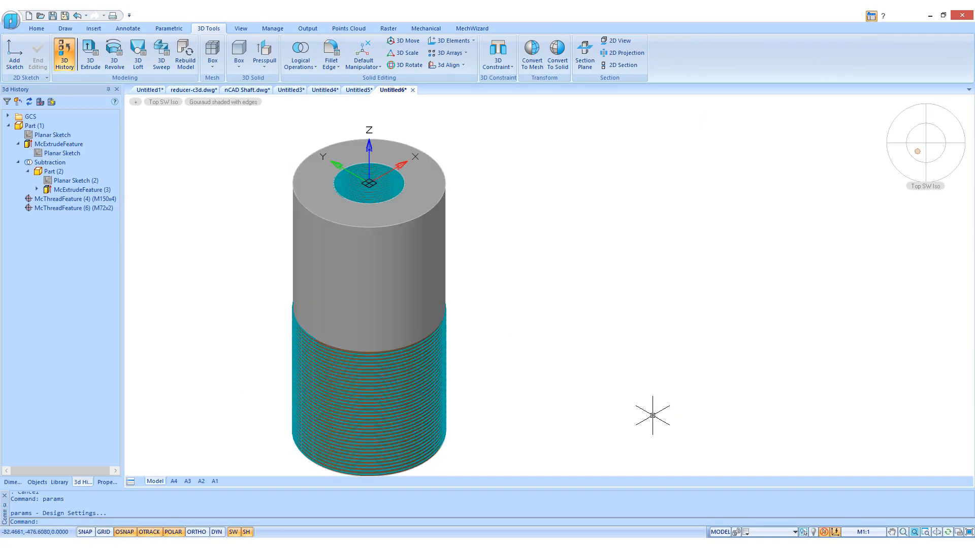